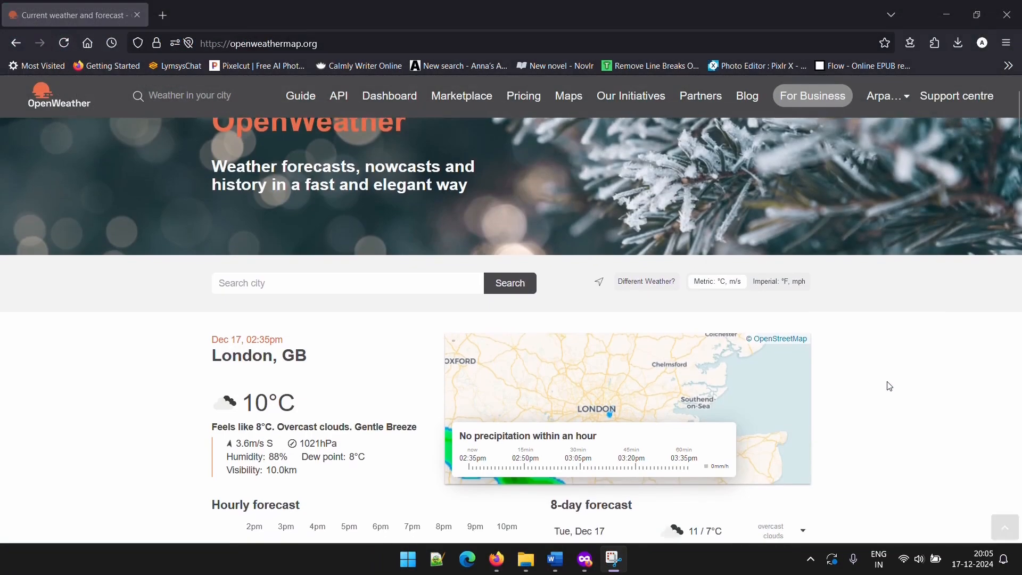
Sign in to OpenWeatherMap and select the Default key on the My API keys page
scroll(down, 3)
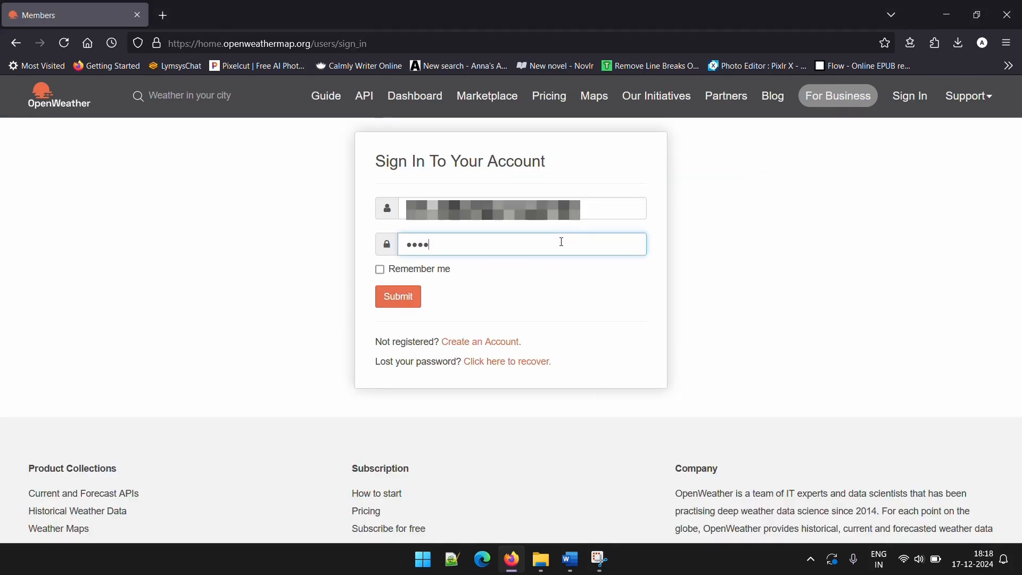
text(**)
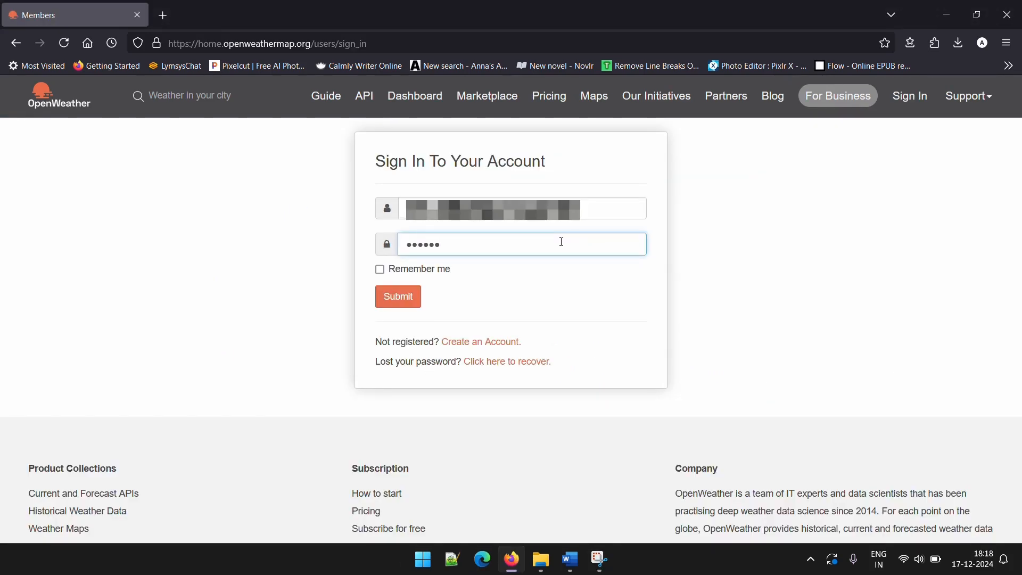
click(397, 296)
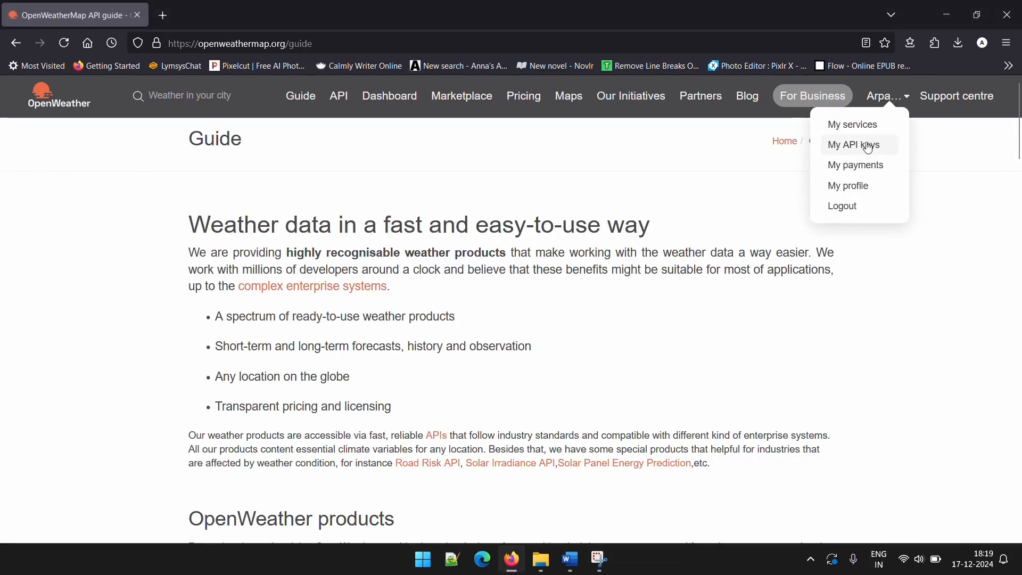
click(853, 144)
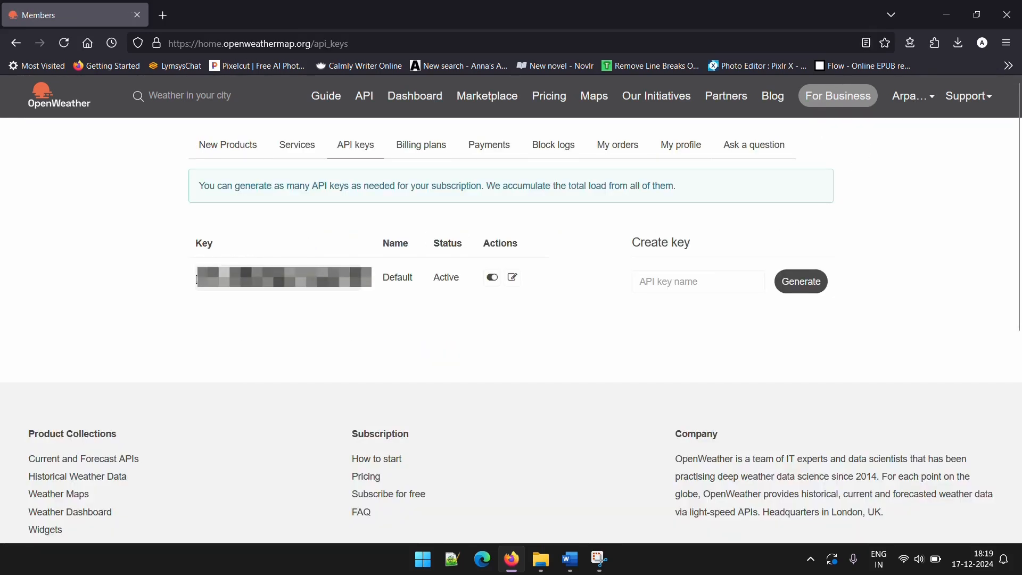
click(583, 559)
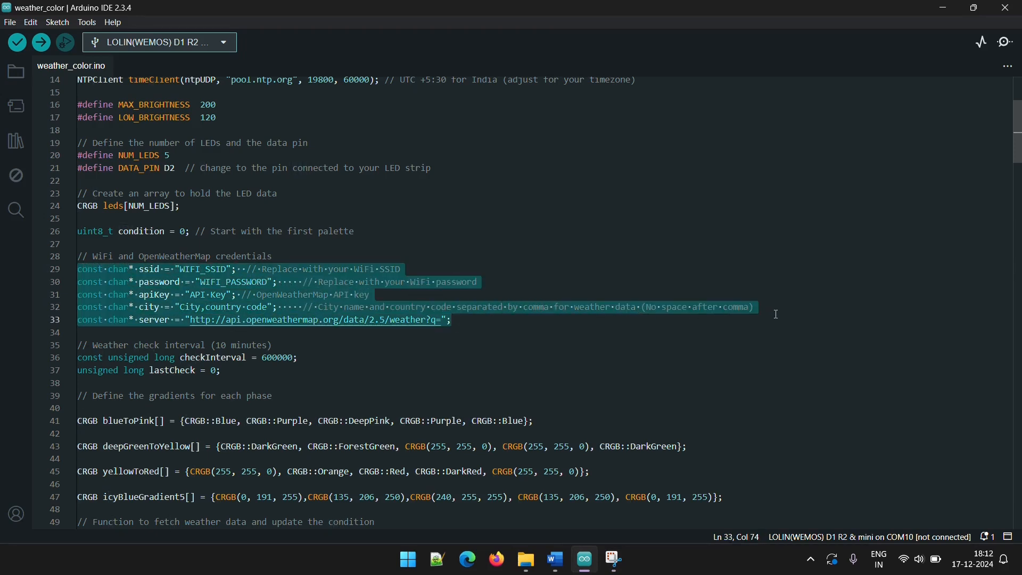
mouse_move(470, 24)
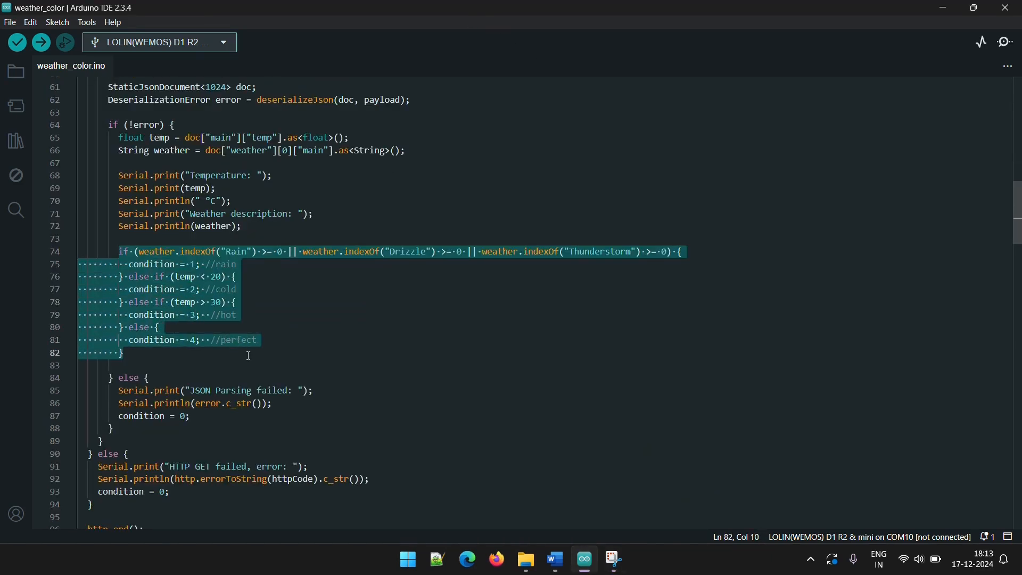
scroll(down, 3)
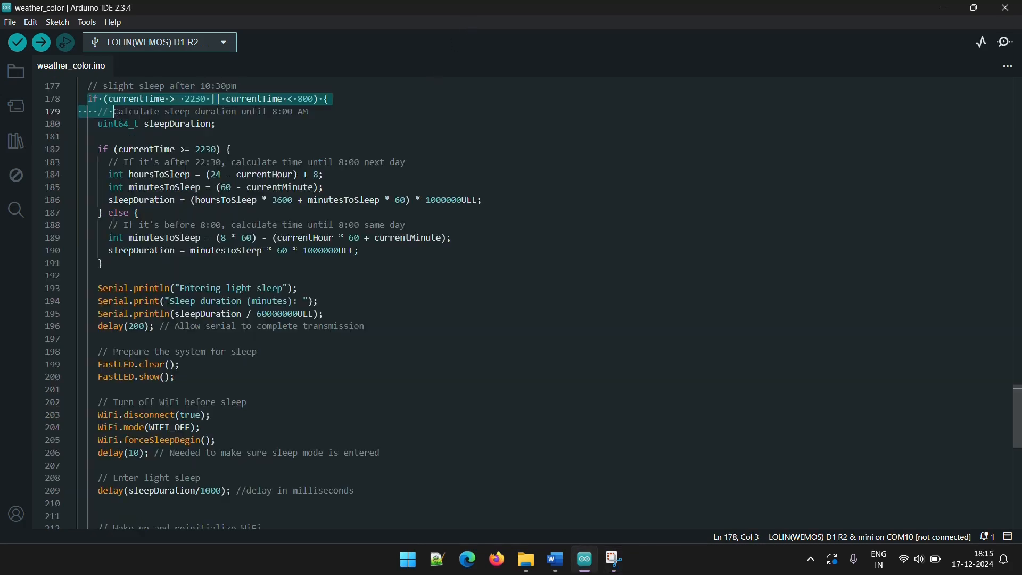